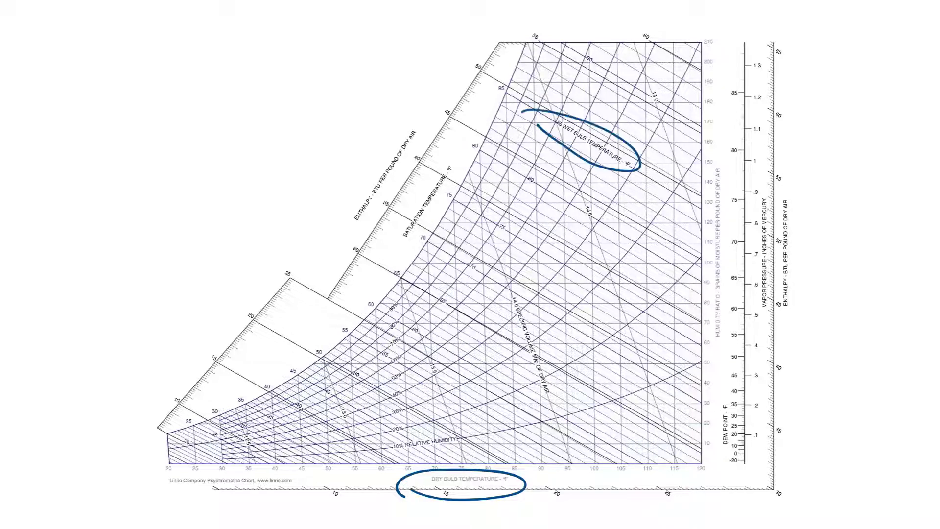
Draw blue ovals around the saturation temperature and dry bulb temperature scale labels
{"action": "left_click_drag", "start_coordinate": [455, 150], "coordinate": [407, 258]}
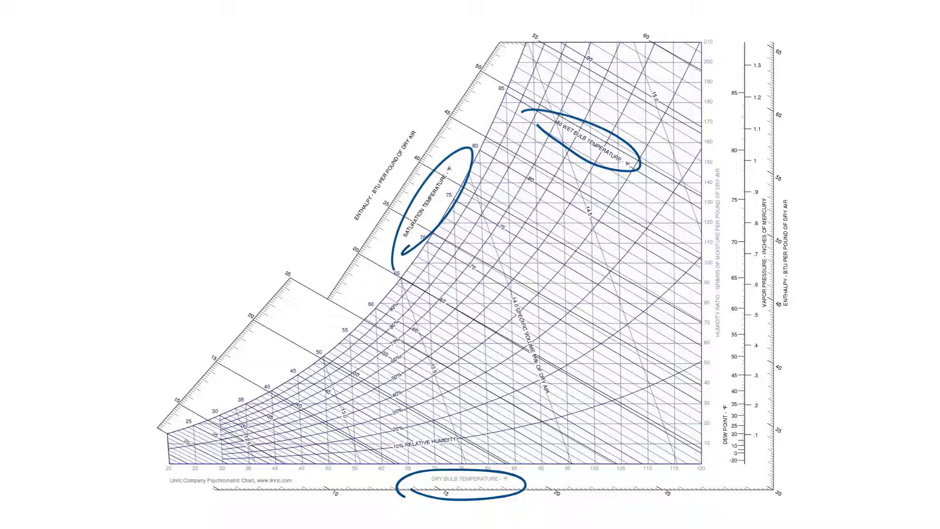
{"action": "left_click_drag", "start_coordinate": [725, 224], "coordinate": [725, 372]}
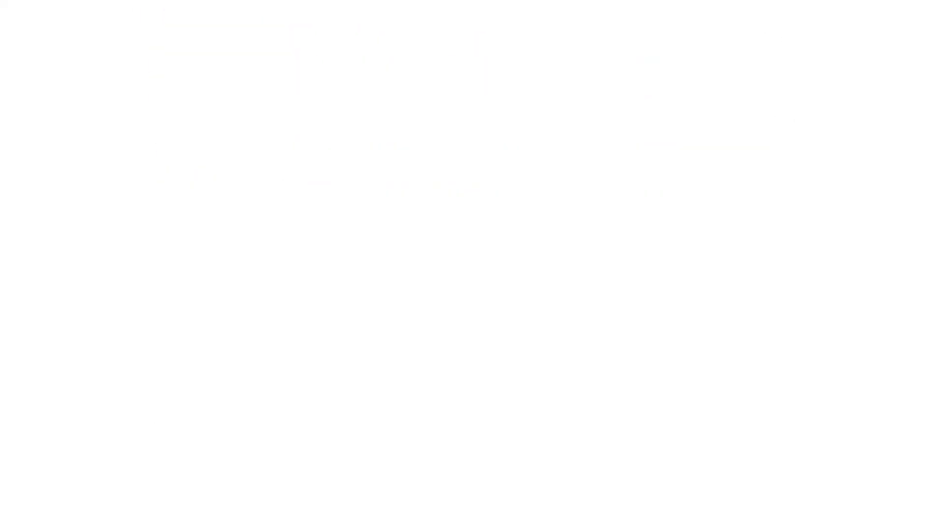
Handwrite the 'Dry Bulb' heading and label the vertical lines 40, 50, 60, 70
{"action": "type", "text": "Dry Bul"}
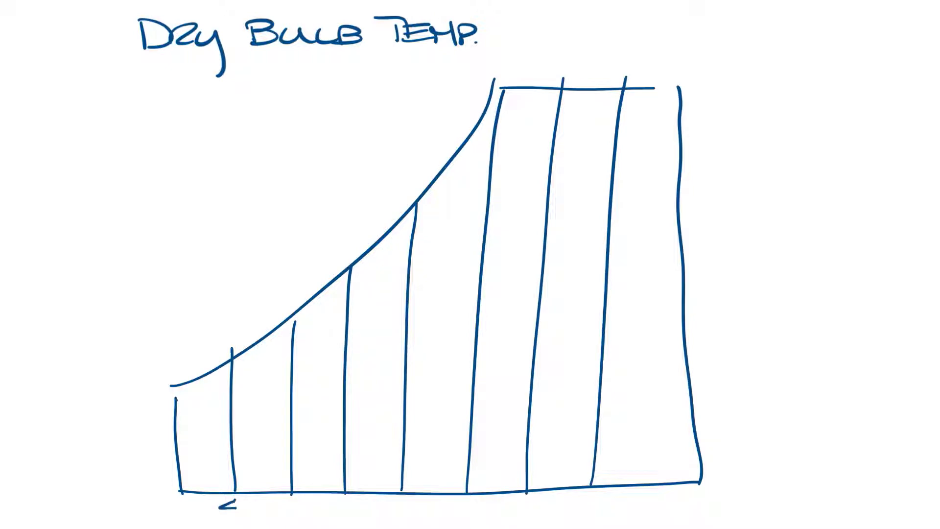
{"action": "type", "text": "40 50 60 70"}
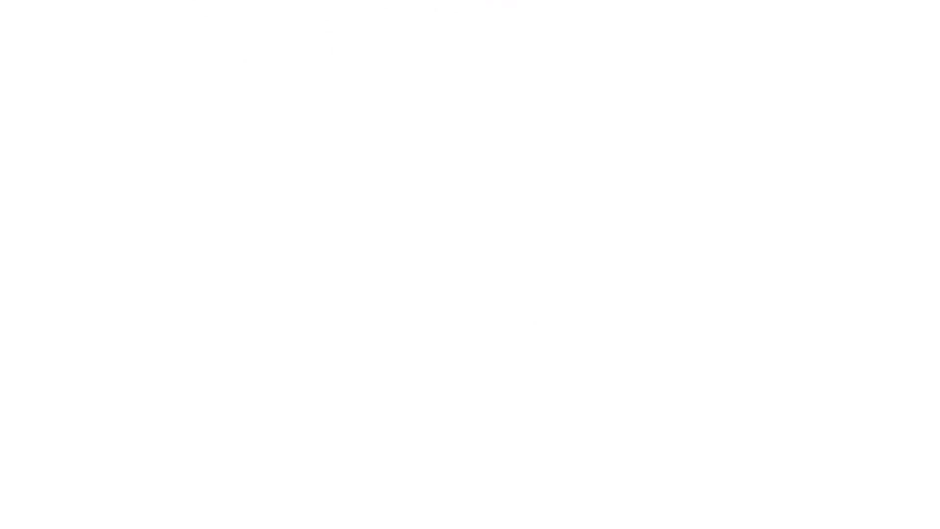
Write 'WET BULB TEMP. < DRY BULB TEMP.' and '100% RELATIVE HUMIDITY = DRY BULB TEMP'
{"action": "type", "text": "WET BULB TEMP."}
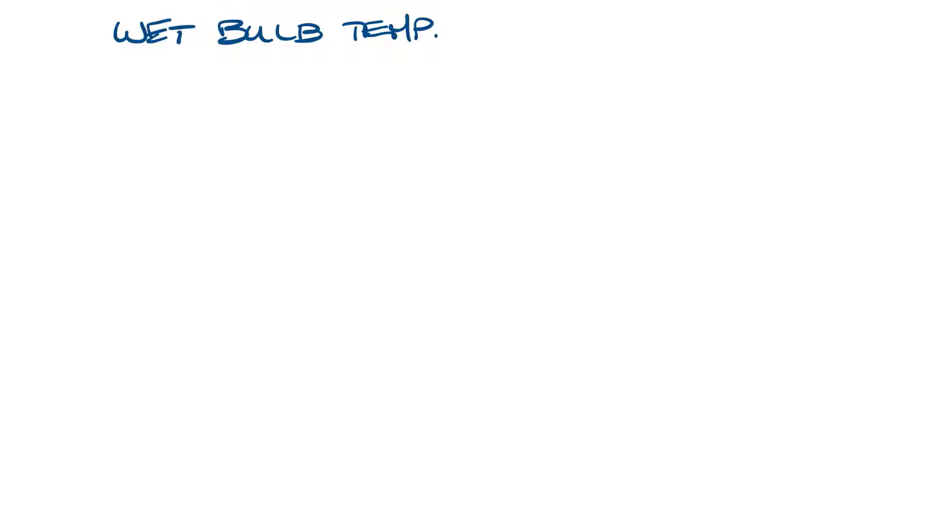
{"action": "left_click_drag", "start_coordinate": [300, 63], "coordinate": [282, 72]}
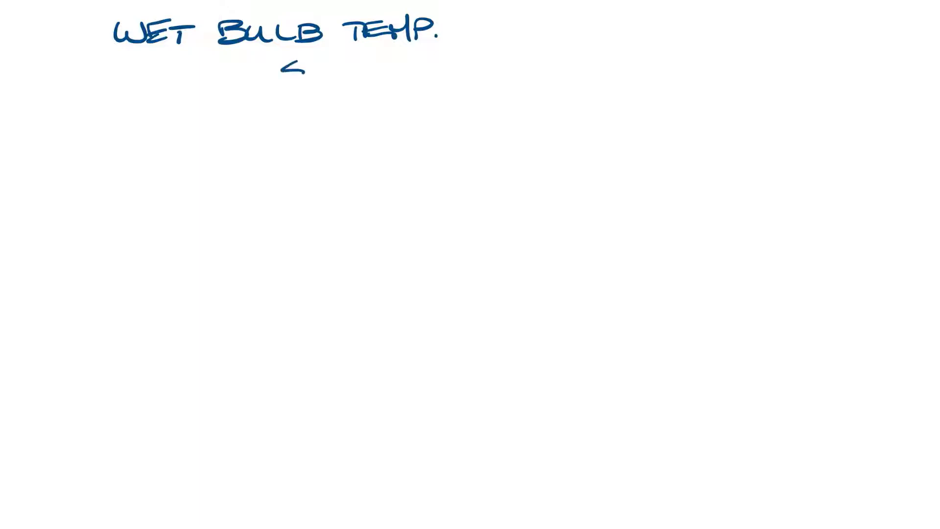
{"action": "type", "text": "DRY BULB TEMP."}
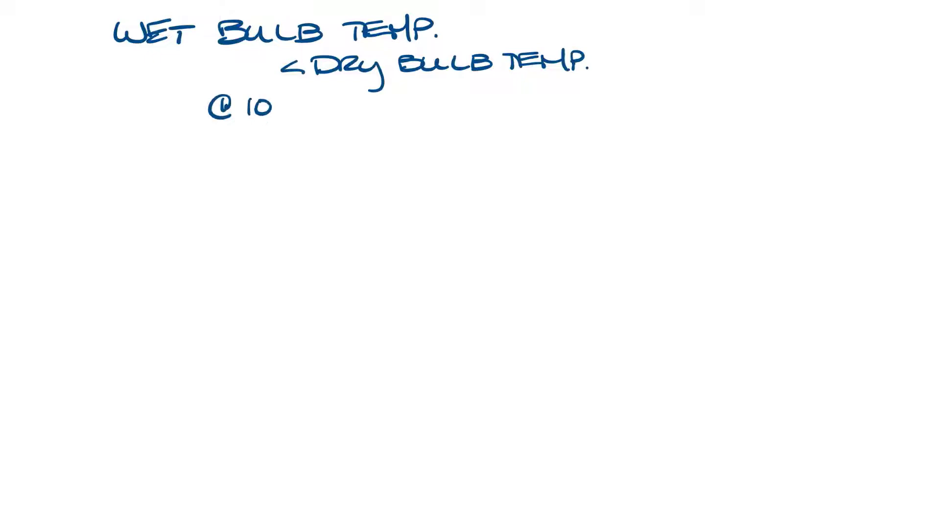
{"action": "type", "text": "100% RELATIVE HUMIDITY"}
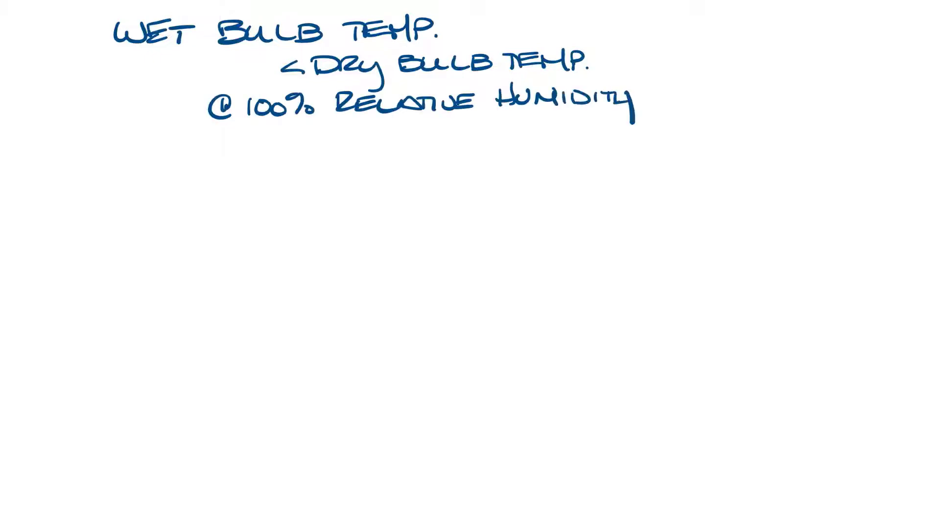
{"action": "type", "text": "= DRY BULB TEMP"}
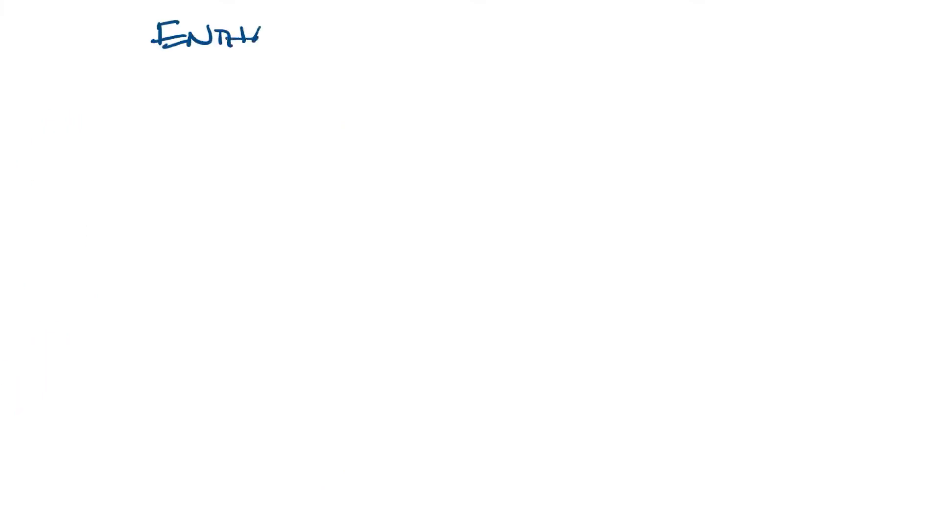
Finish the ENTHALPY heading and write the sensible temperature and latent terms
{"action": "left_click_drag", "start_coordinate": [258, 36], "coordinate": [329, 54]}
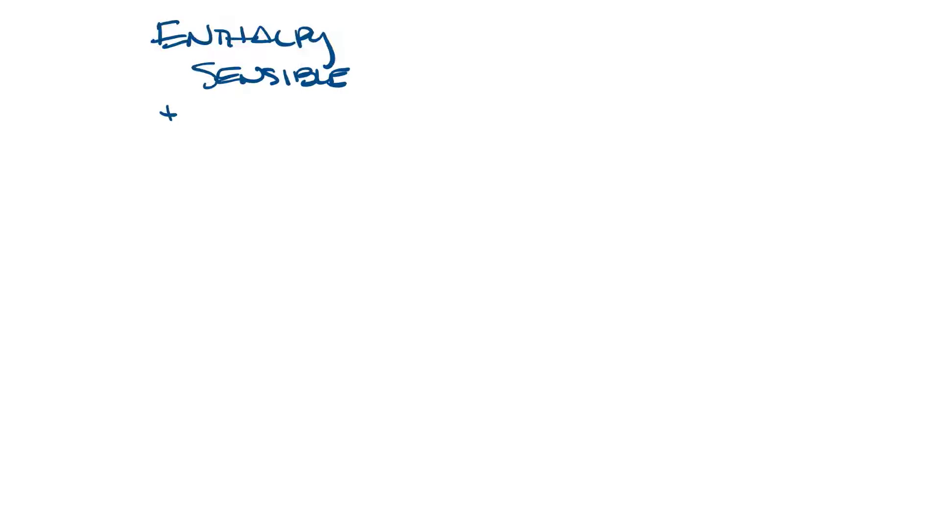
{"action": "type", "text": "LATENT"}
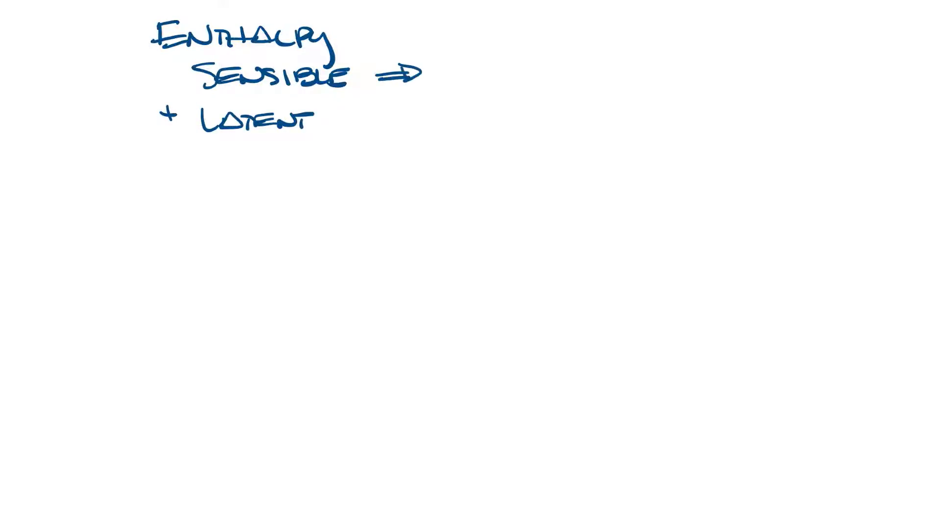
{"action": "type", "text": "TEMPERATURE"}
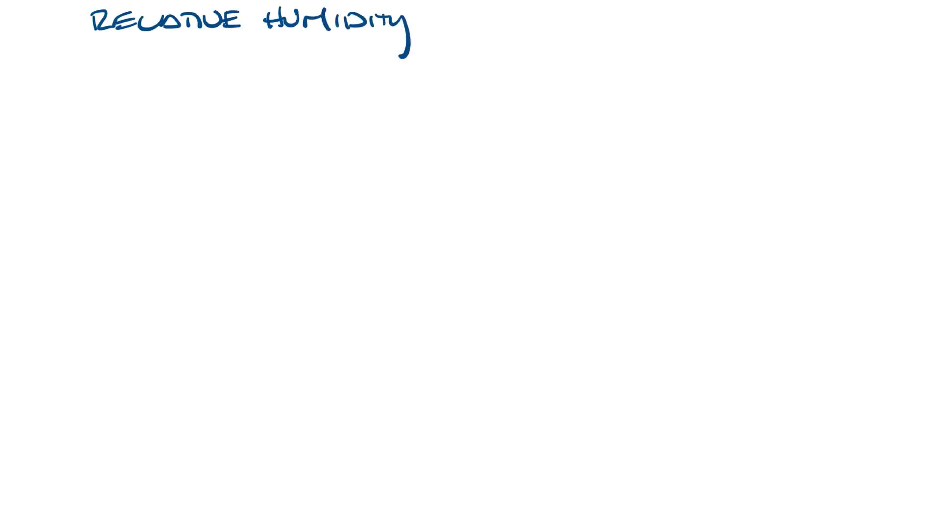
Write 'WARM AIR HOLDS MORE WATER' and sketch the chart with a lower-right temperature mark
{"action": "type", "text": "WARM AIR H"}
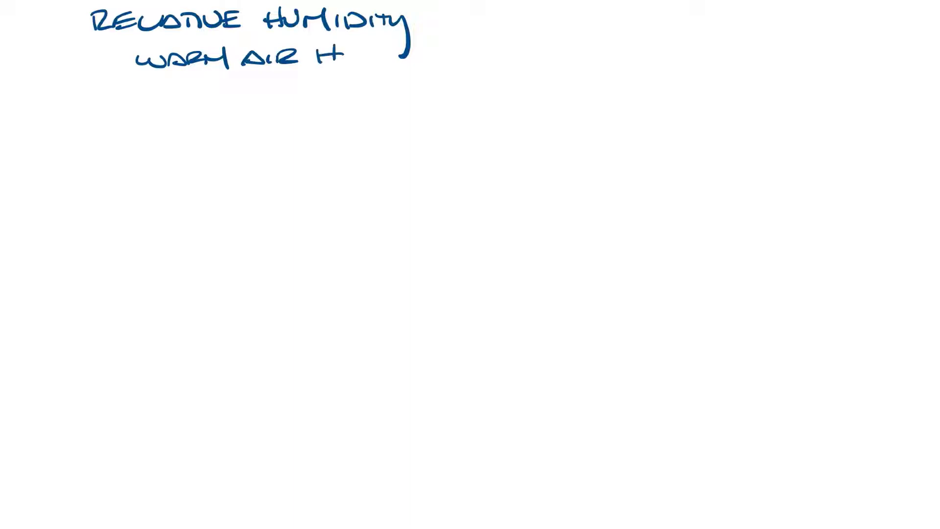
{"action": "type", "text": "HOLDS MORE WATER THAN"}
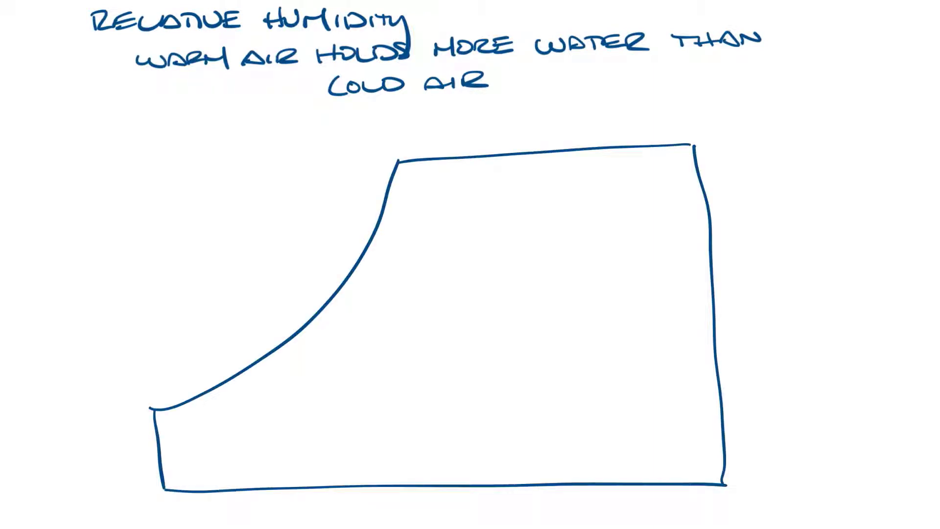
{"action": "left_click_drag", "start_coordinate": [728, 483], "coordinate": [785, 479]}
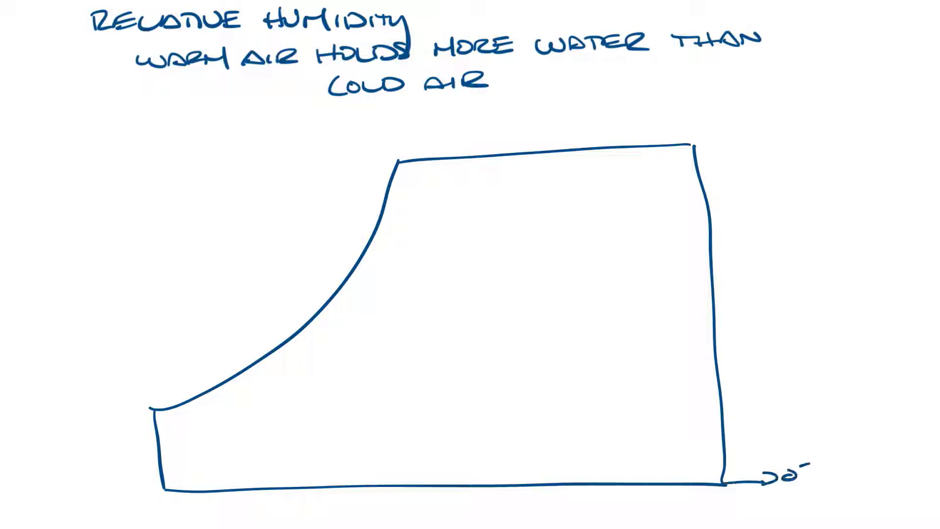
{"action": "left_click_drag", "start_coordinate": [168, 473], "coordinate": [678, 401]}
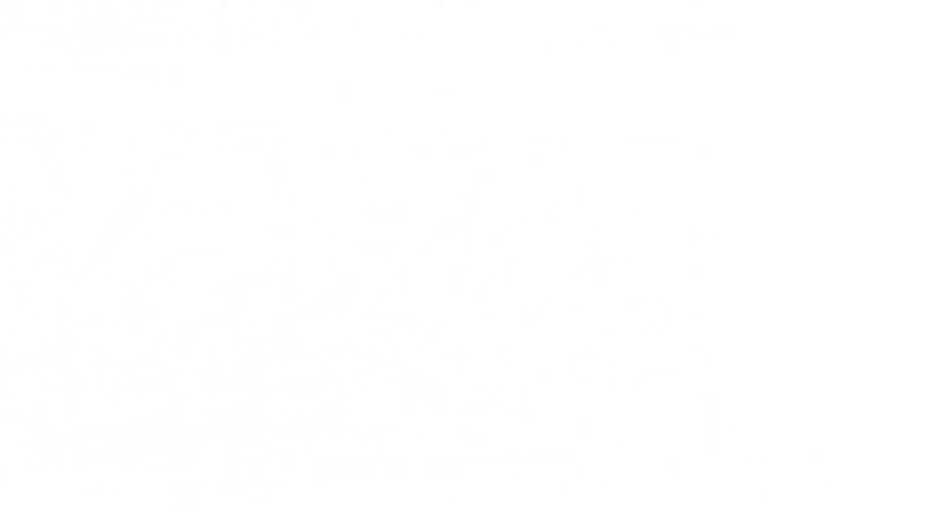
Write ABSOLUTE HUMIDITY (HUMIDITY RATIO) as vapor content in LBS/LBS DRY AIR, with 7000 GRAINS = 1 LB
{"action": "type", "text": "ABSOLUTE HUMIDITY"}
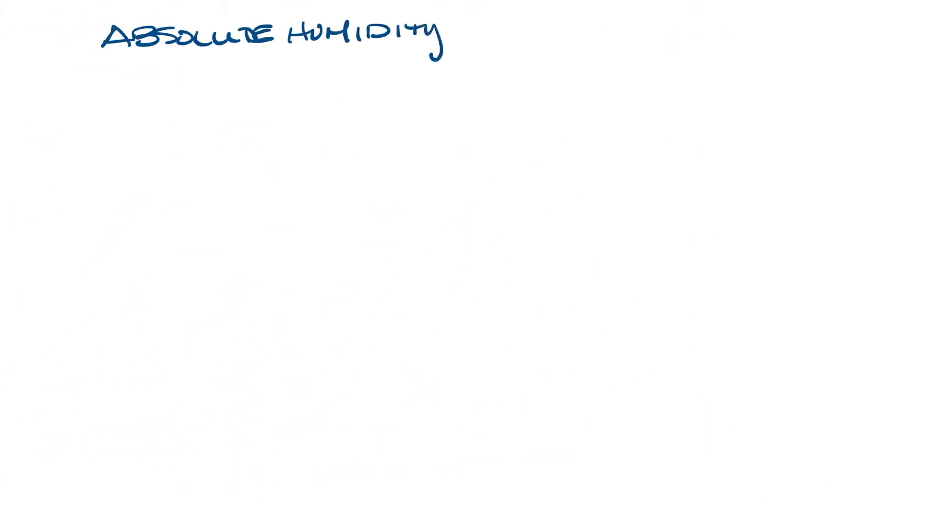
{"action": "type", "text": "(HUMIDITY RATIO)"}
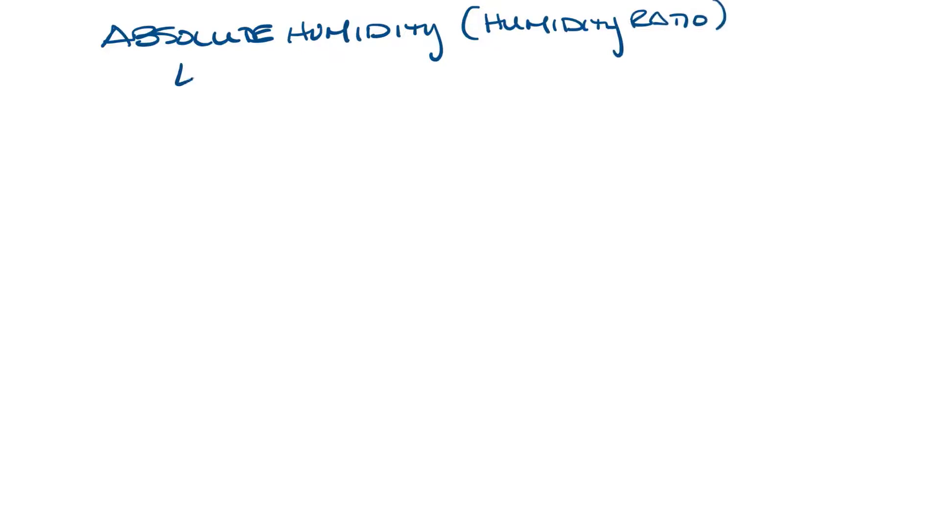
{"action": "type", "text": "ACTUAL VAPOR CONTENT"}
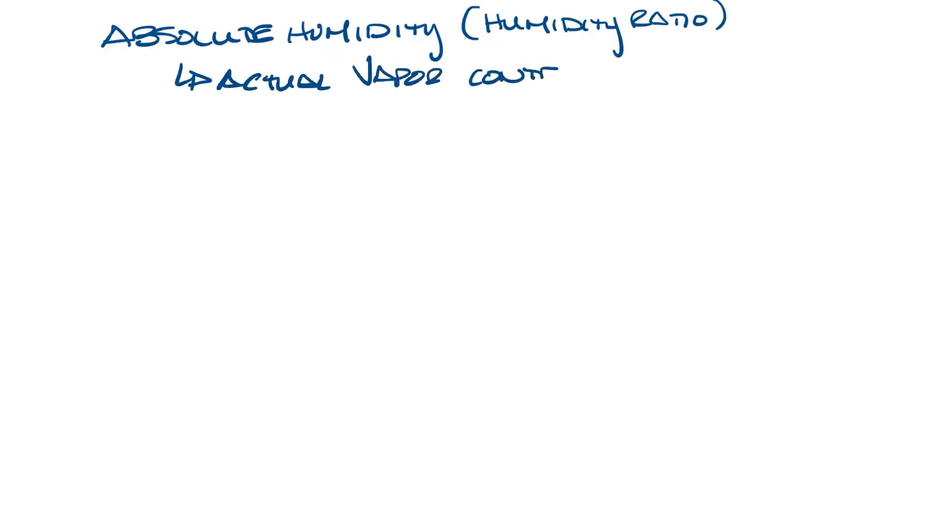
{"action": "type", "text": "content of air LBS/"}
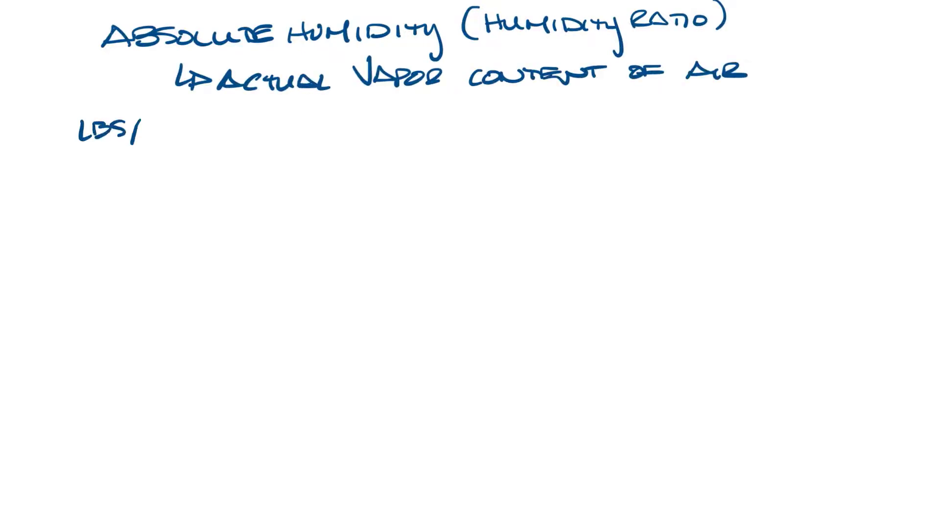
{"action": "type", "text": "LBS OF DRY AIR"}
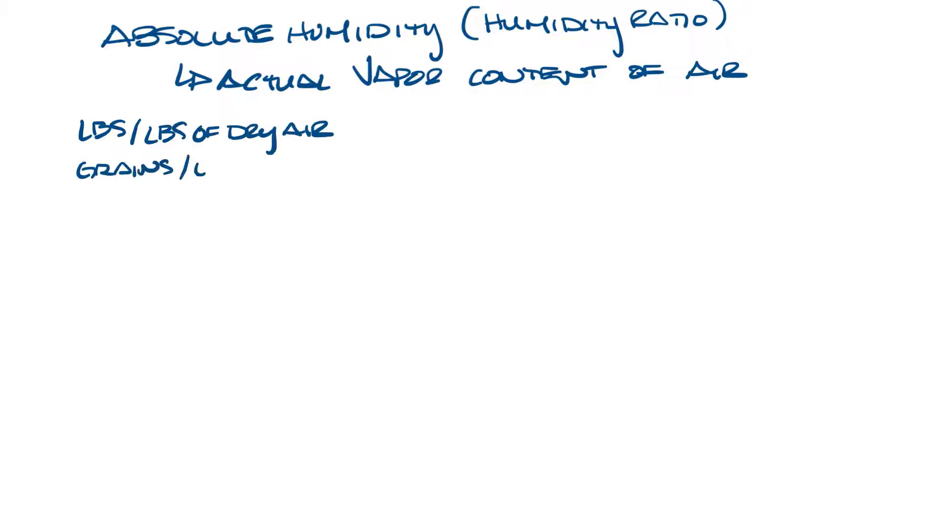
{"action": "type", "text": "BS DRY AIR"}
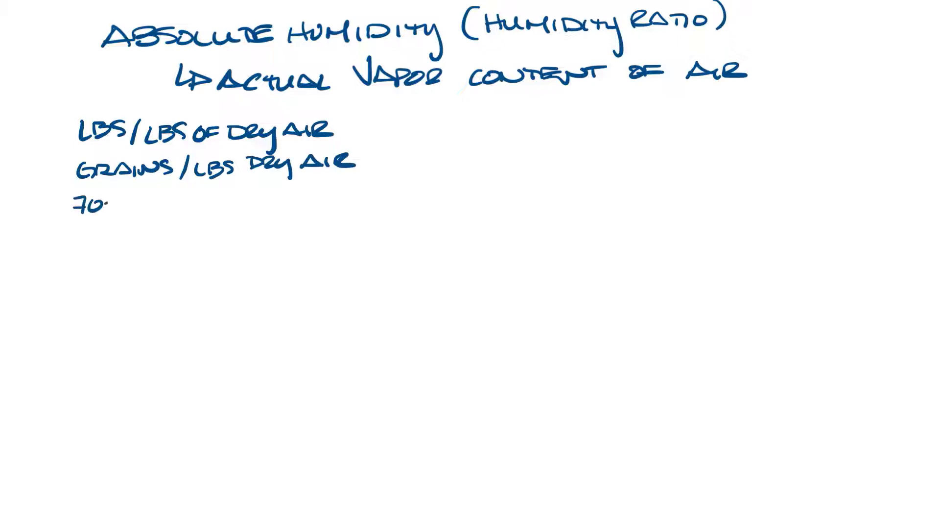
{"action": "type", "text": "7000 GRAINS = 1 L"}
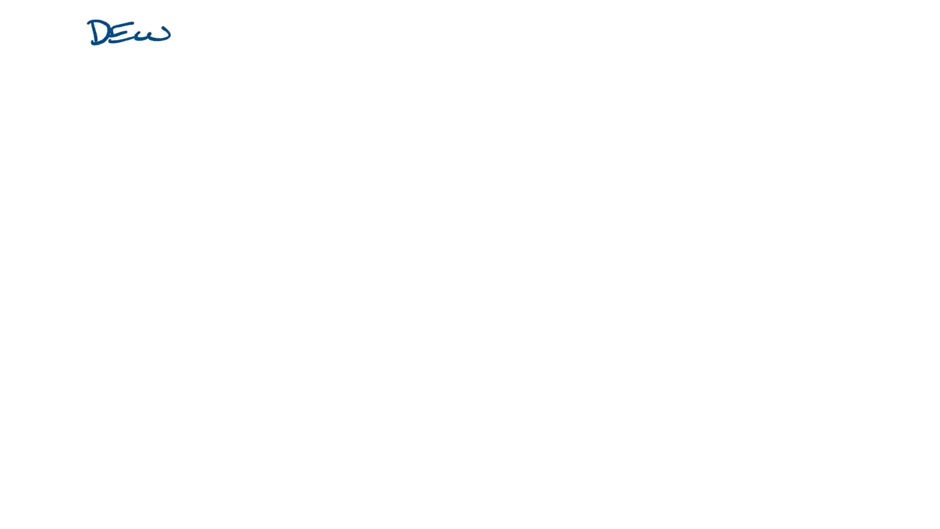
Head the page 'Dew Point Temp' and label the horizontal lines 20, 30, 40, 50
{"action": "type", "text": "Point Temp"}
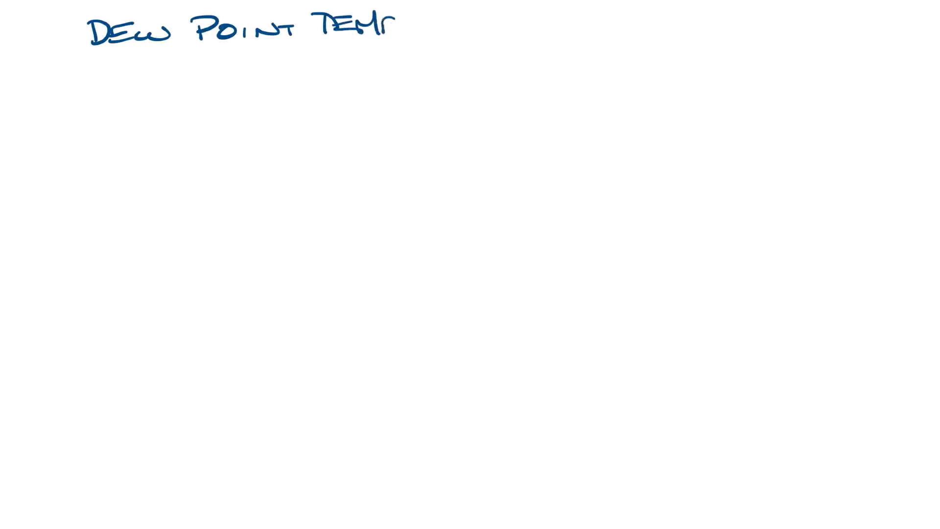
{"action": "type", "text": "P"}
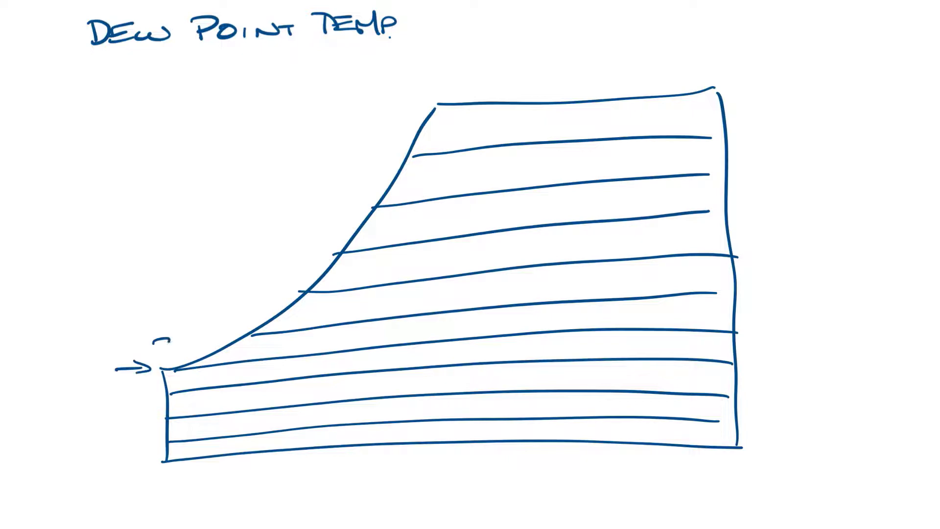
{"action": "type", "text": "20 30 40 50"}
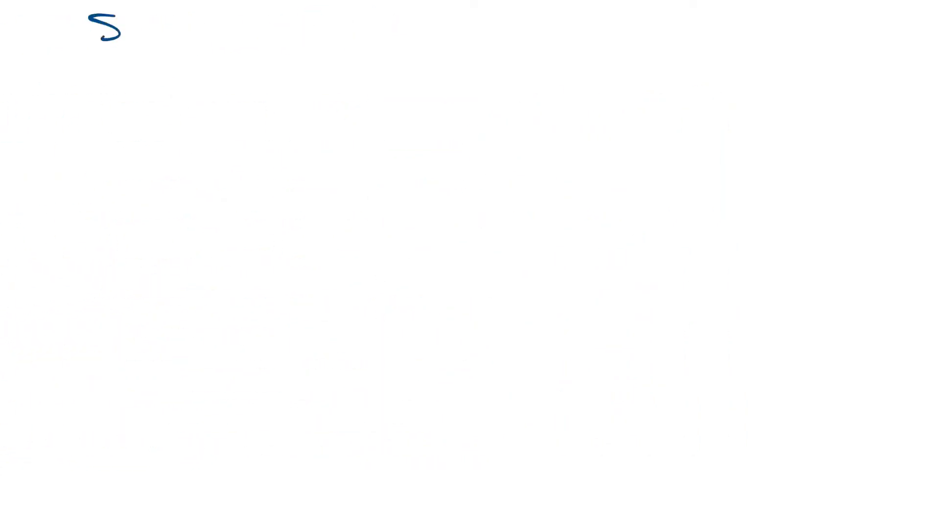
Title the page 'Specific Volume' and bring up the full psychrometric chart
{"action": "type", "text": "Specific Volume"}
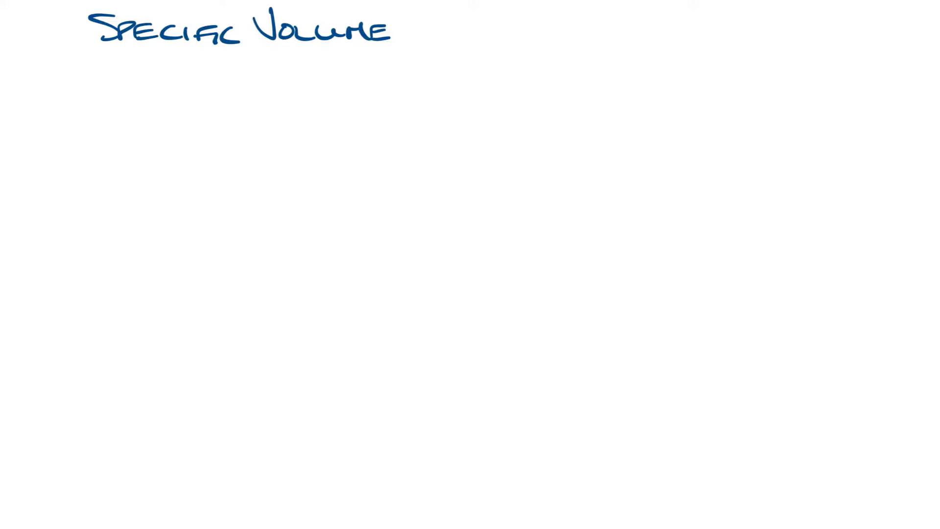
{"action": "left_click_drag", "start_coordinate": [179, 390], "coordinate": [725, 455]}
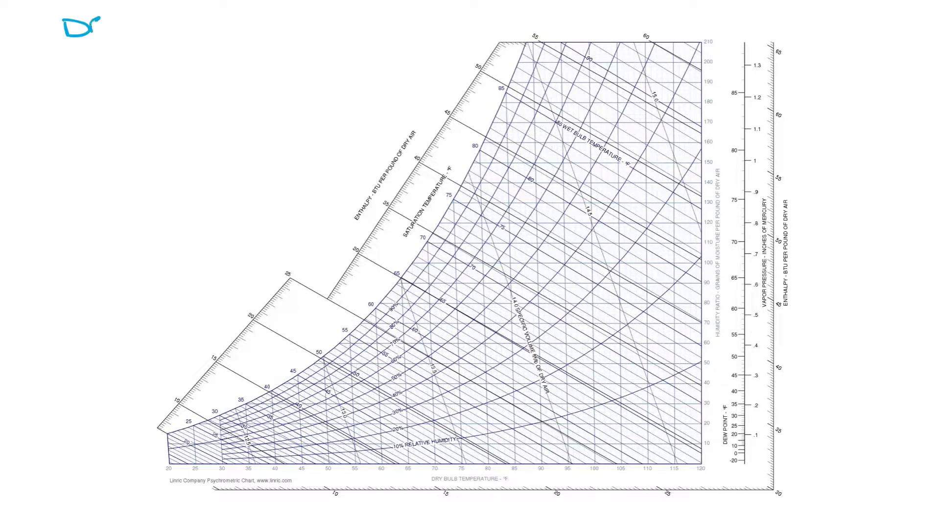
Write DB = 70°F and RH = 50%, circle 70° and the 50% curve, and dot their intersection
{"action": "type", "text": "DB = 70°"}
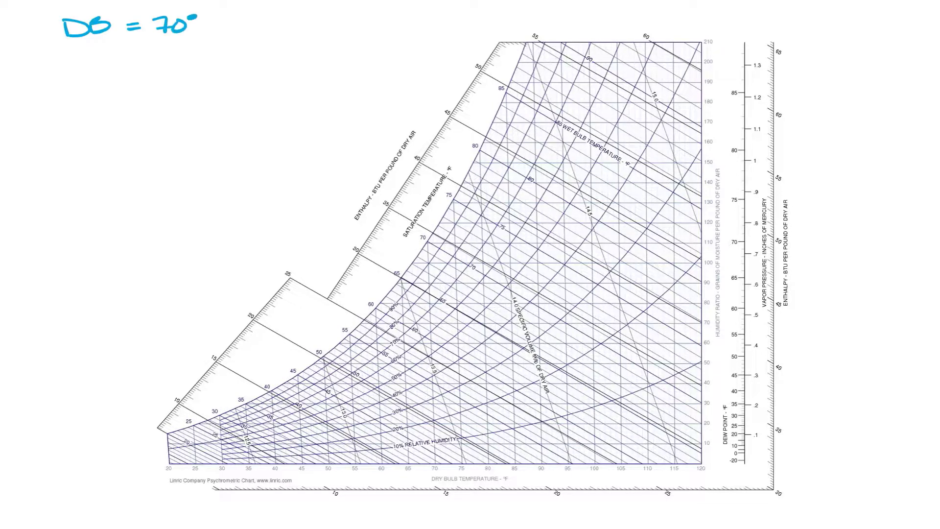
{"action": "type", "text": "F"}
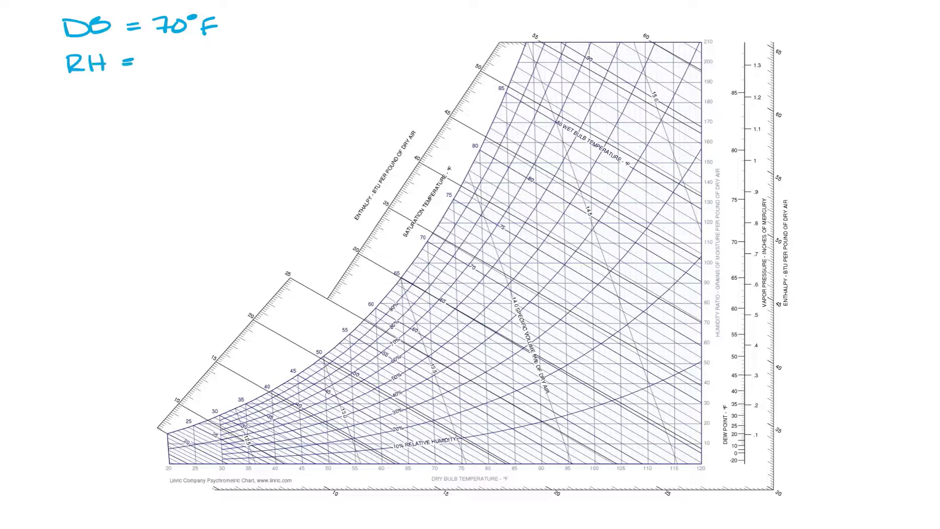
{"action": "type", "text": "50%"}
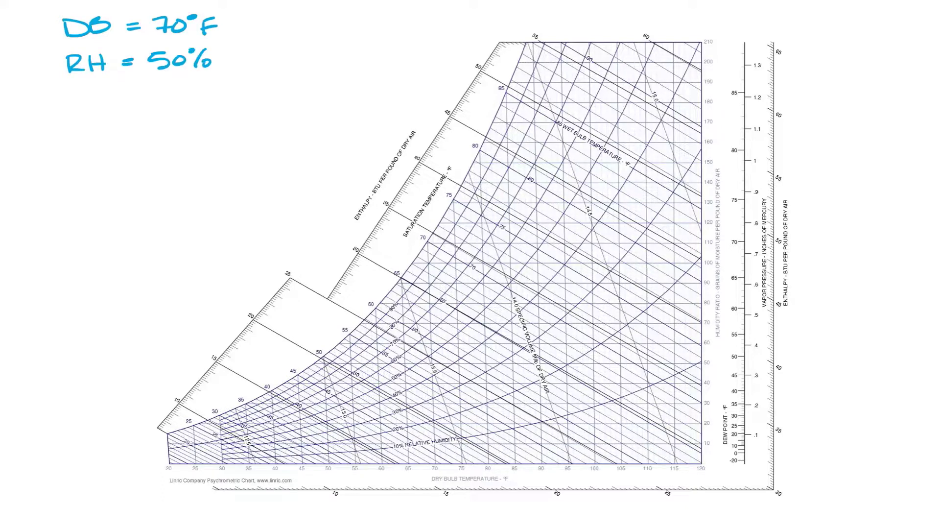
{"action": "left_click", "coordinate": [434, 480]}
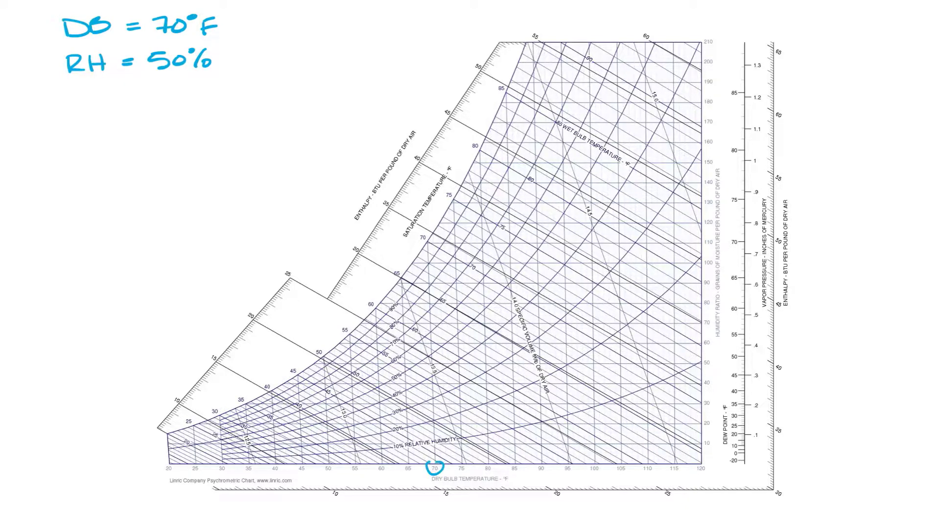
{"action": "left_click", "coordinate": [395, 387]}
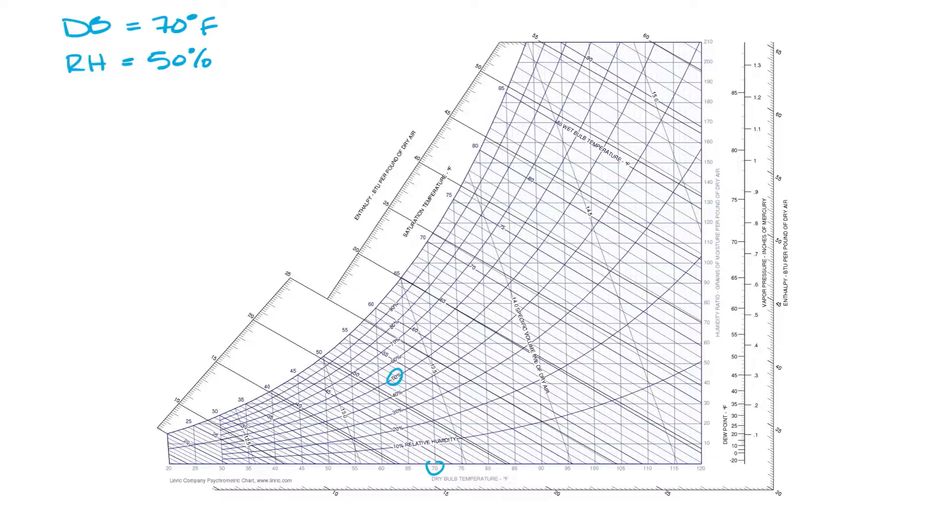
{"action": "left_click", "coordinate": [431, 367]}
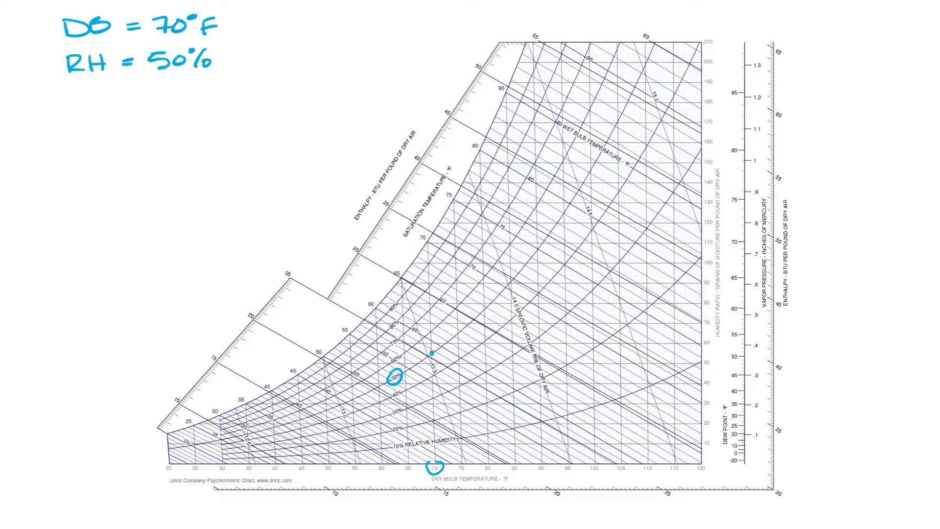
Trace lines from the point and note WB ≅ 59°, humidity 56 grains/lb, VP .38" Hg
{"action": "left_click_drag", "start_coordinate": [365, 316], "coordinate": [432, 350]}
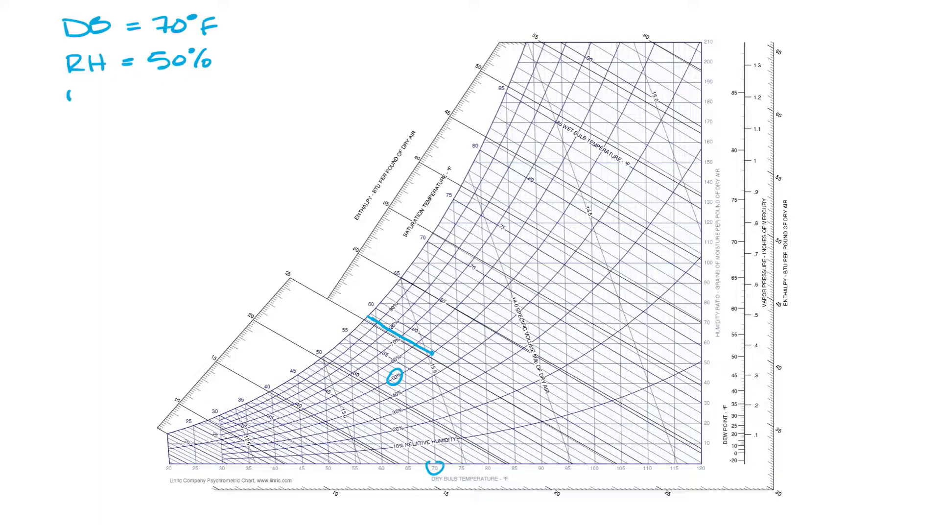
{"action": "type", "text": "WB ≅ 59°"}
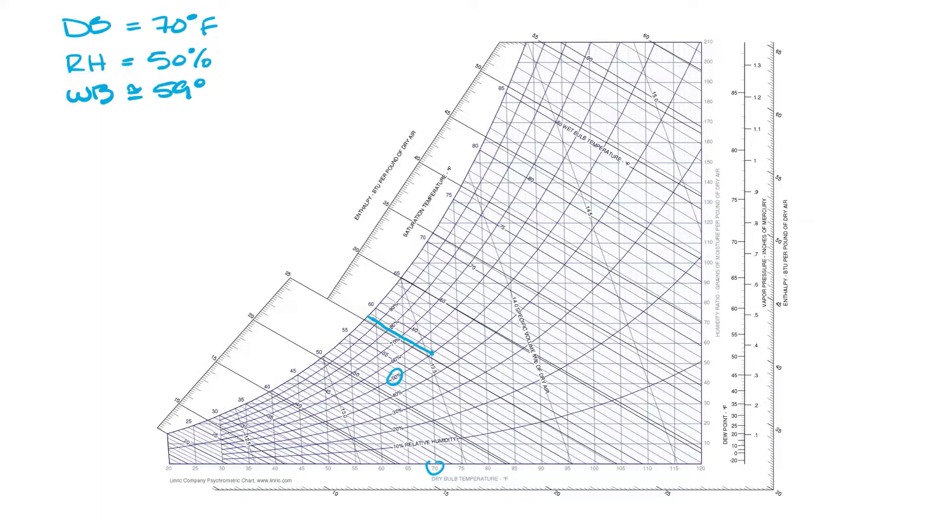
{"action": "left_click_drag", "start_coordinate": [431, 352], "coordinate": [701, 350]}
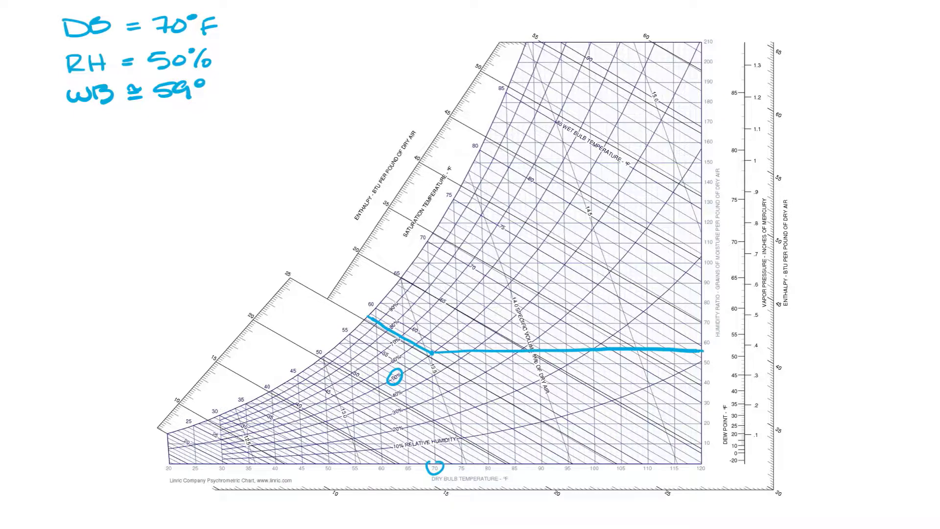
{"action": "type", "text": "HUMIDITY =5"}
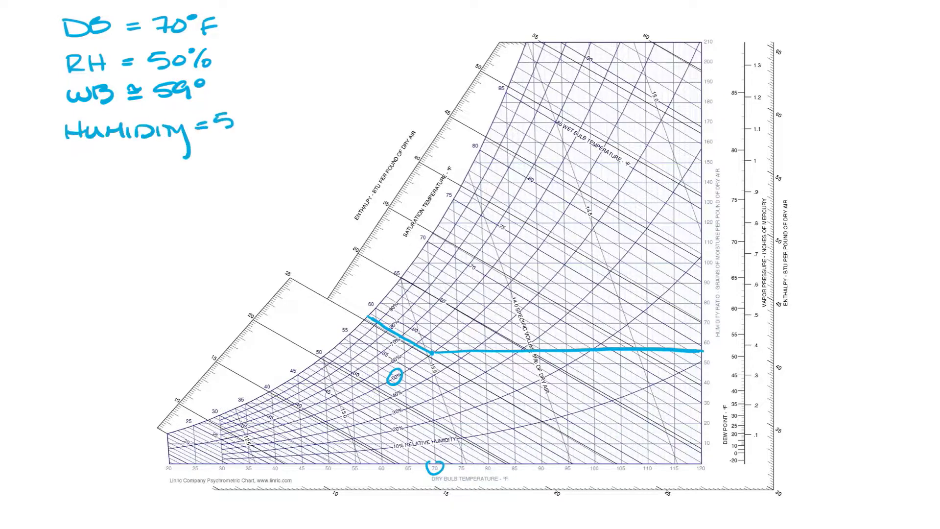
{"action": "type", "text": "56 grains/lb"}
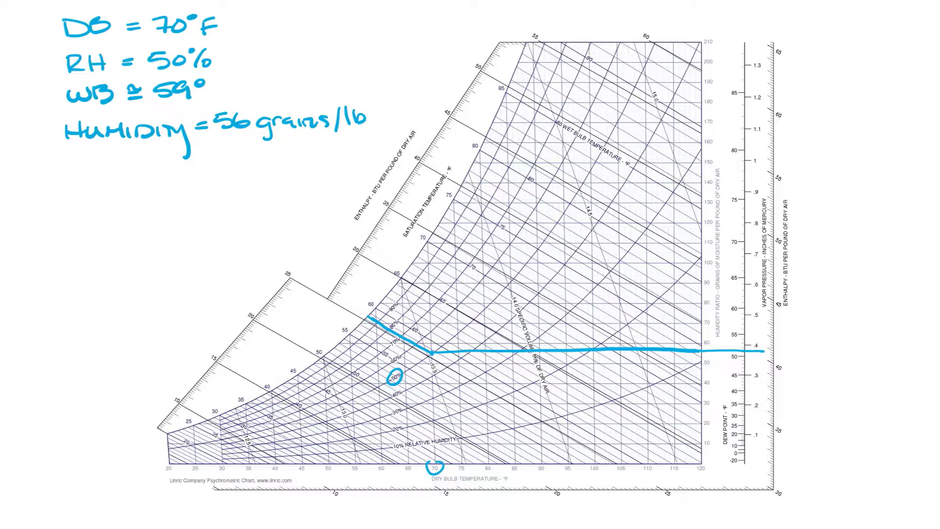
{"action": "type", "text": "VP = .30"}
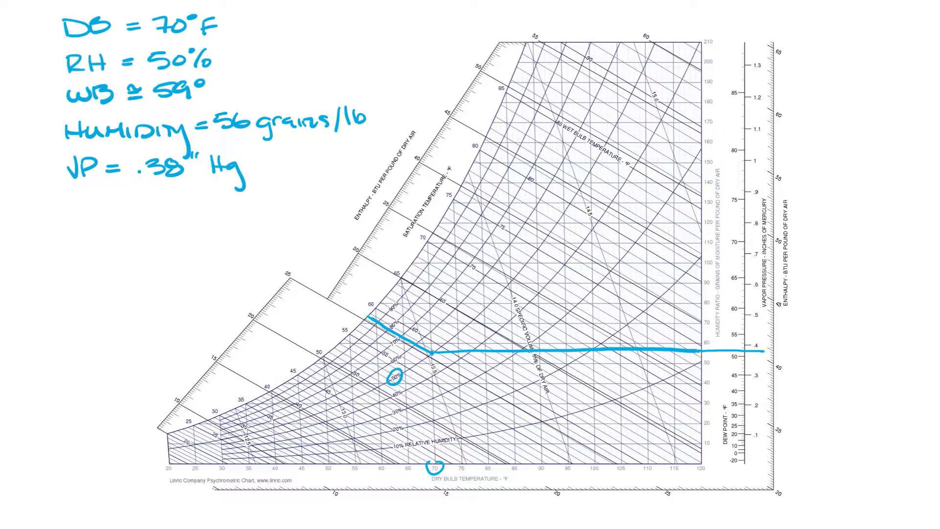
Extend the wet-bulb line to the enthalpy scale and write 'ENTHALPY = 26 BTU/lb'
{"action": "left_click_drag", "start_coordinate": [366, 316], "coordinate": [324, 293]}
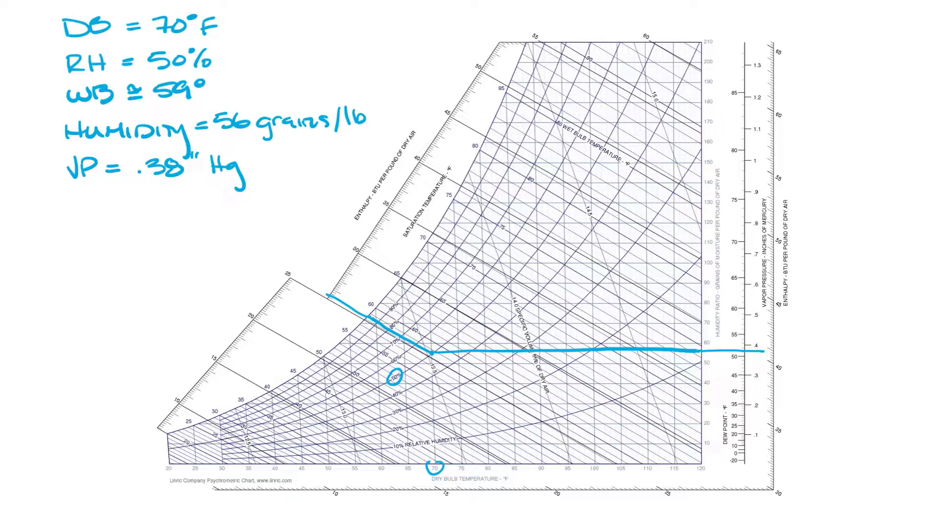
{"action": "type", "text": "ENTHALPY"}
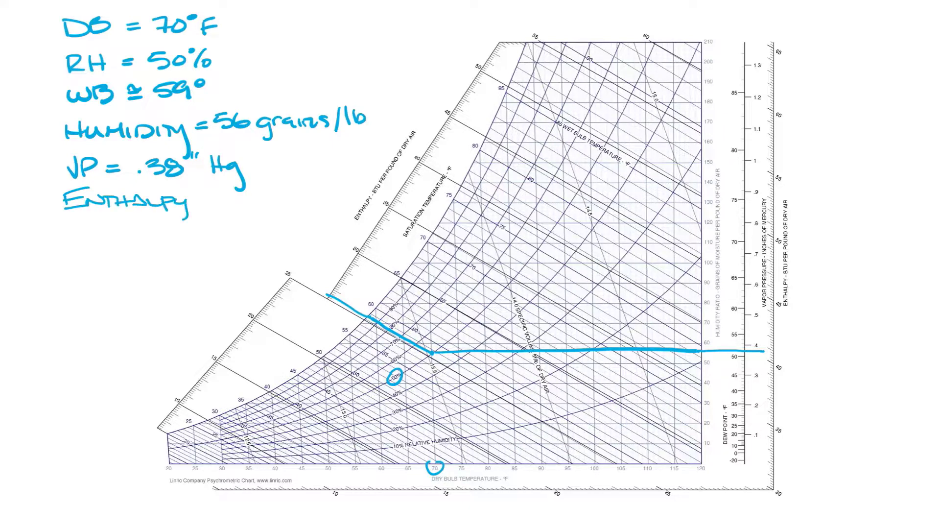
{"action": "type", "text": "= 26 BTU"}
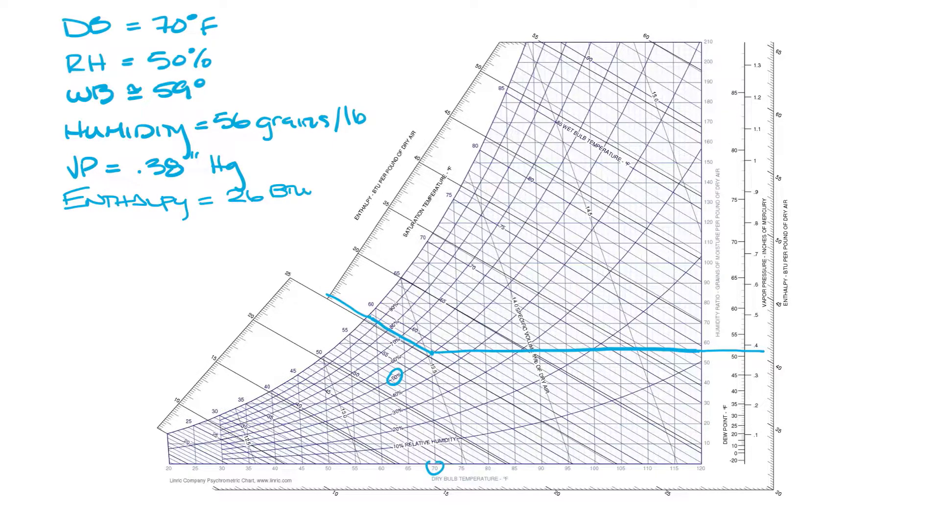
{"action": "type", "text": "/lb"}
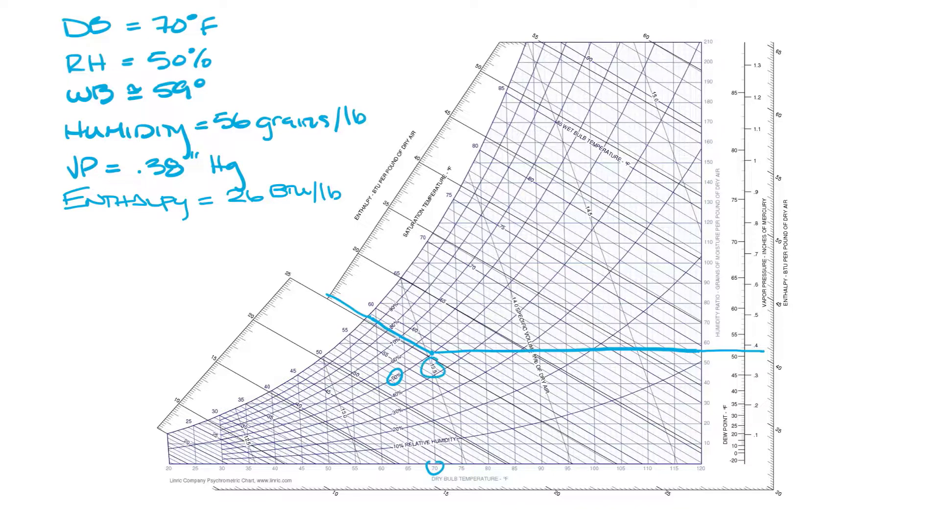
Write specific volume 'νs = 13.5 ft³/lb' and 'DEW POINT ≅ 50°'
{"action": "type", "text": "νs = 13.5"}
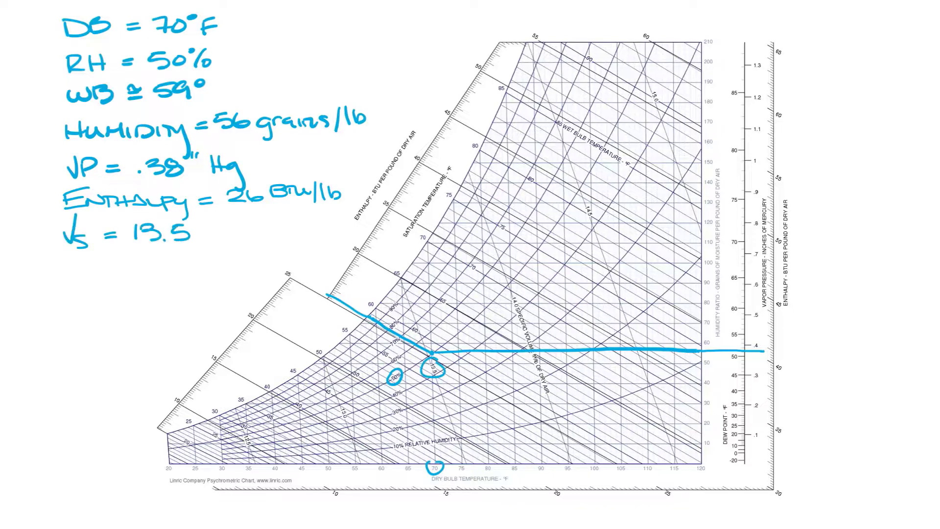
{"action": "type", "text": "ft³/lb"}
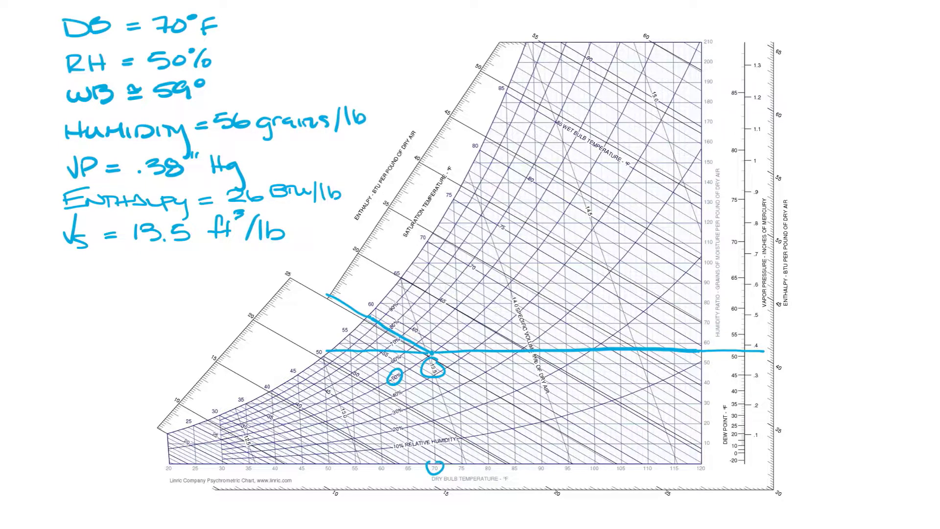
{"action": "type", "text": "DEW POINT"}
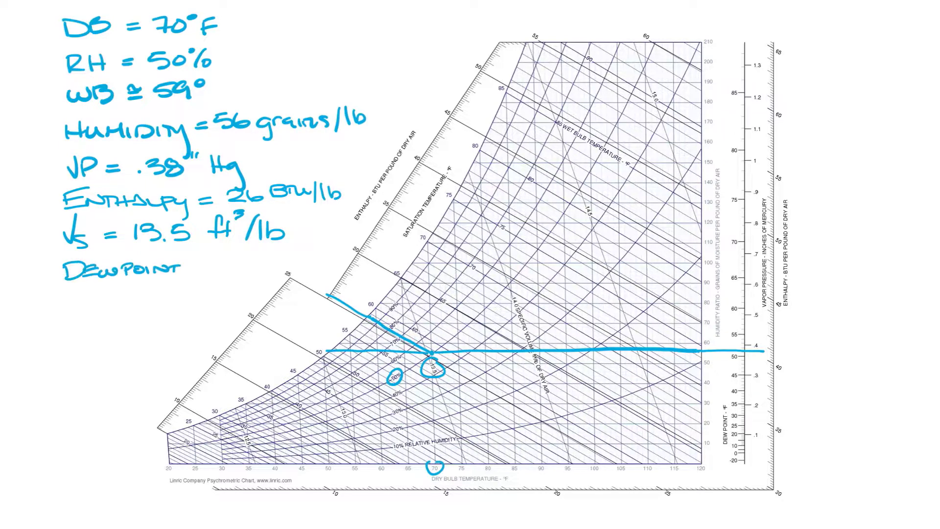
{"action": "type", "text": "≅"}
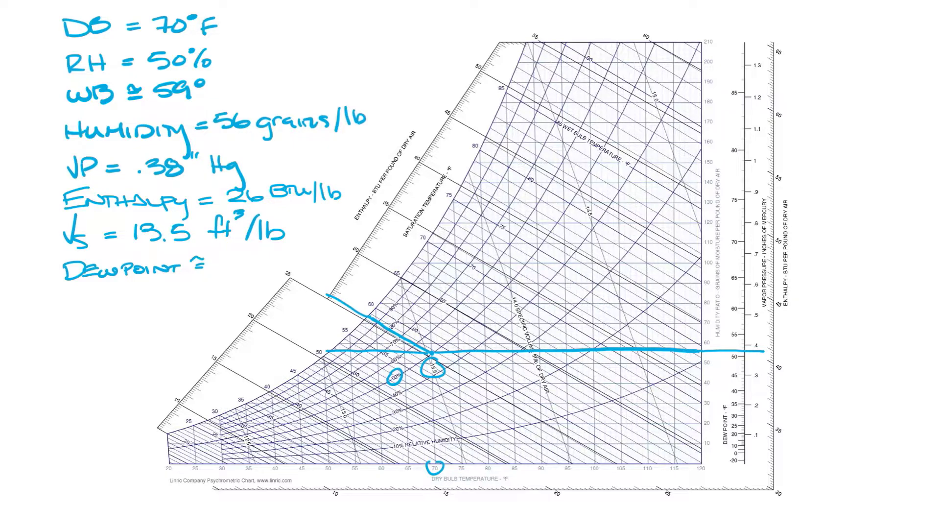
{"action": "type", "text": "50°"}
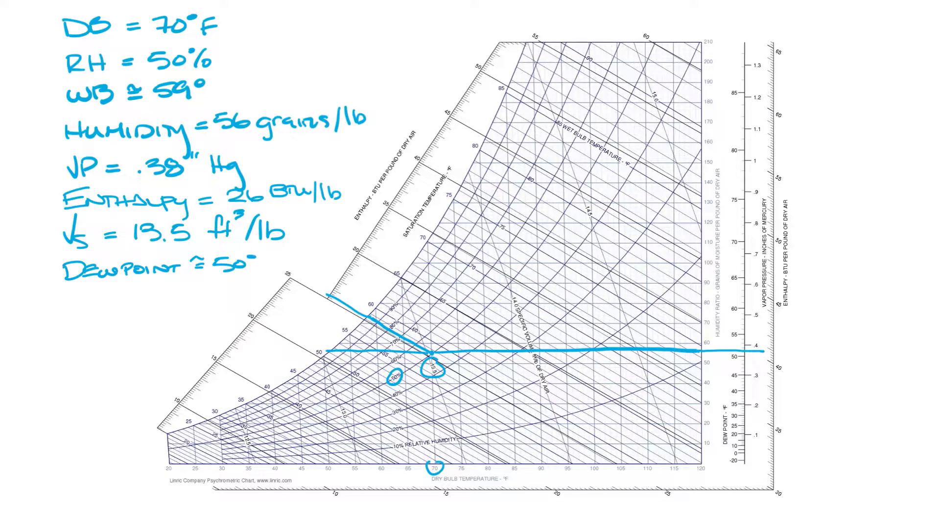